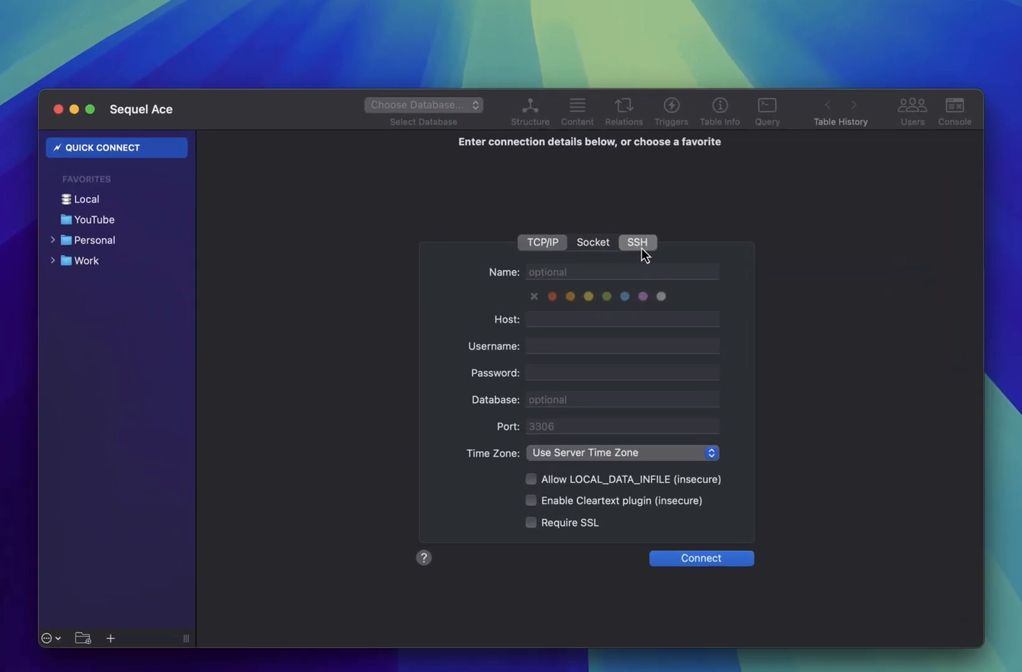
# Name the connection 'Remote SQL Connection', set MySQL host test.myphpnotes.com and user testing
pyautogui.write('Remote SQL Connection')
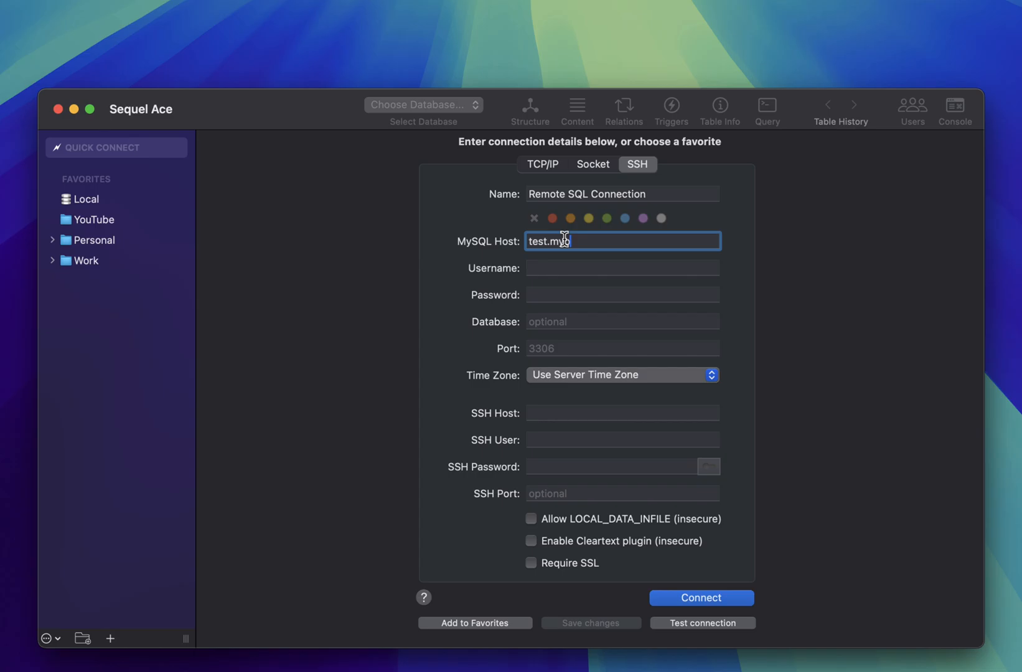
pyautogui.write('phpnotes.com')
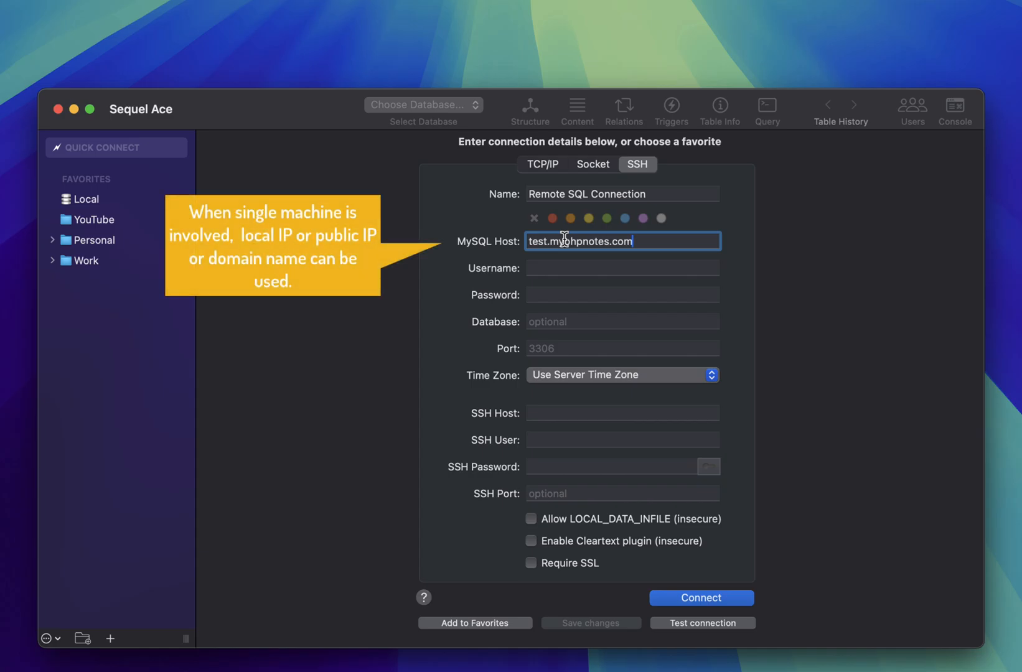
pyautogui.write('testing')
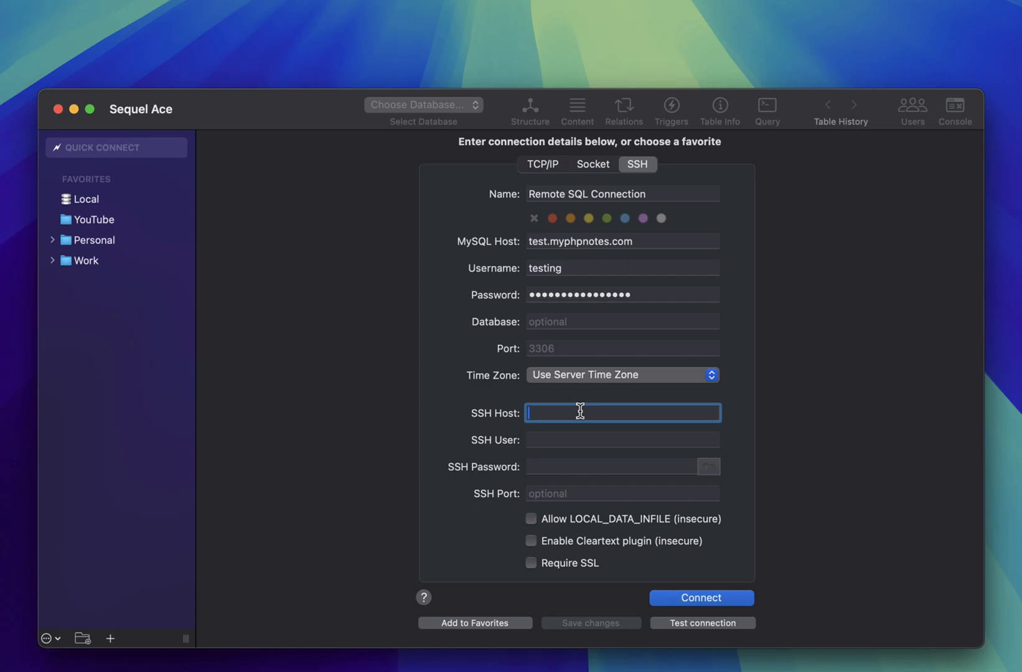
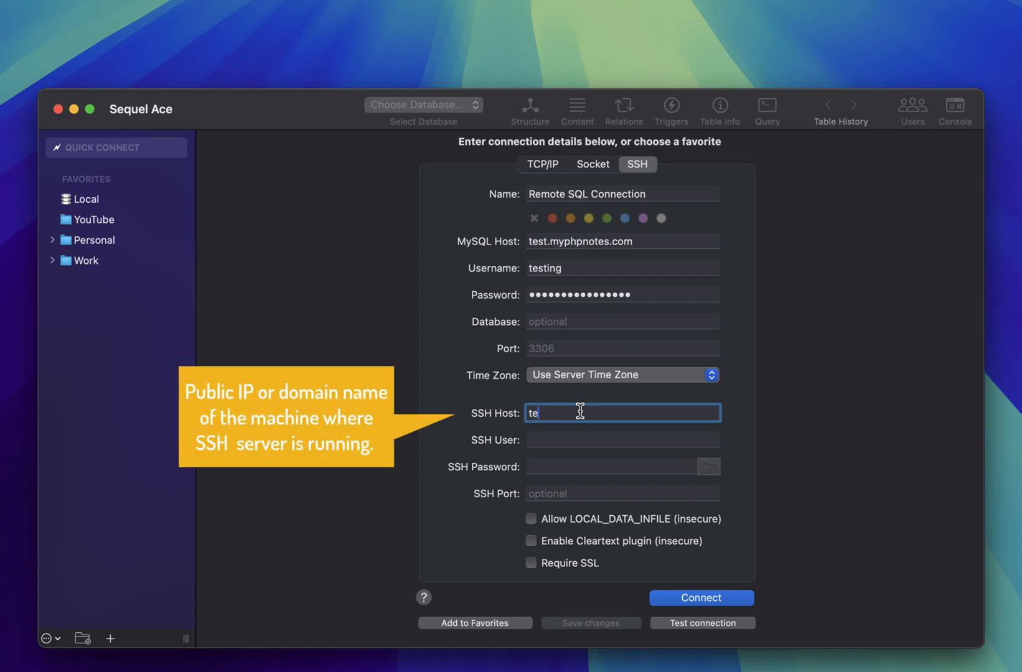
# Enter the MySQL password, SSH host test.myphpnotes.com, SSH user root and its password
pyautogui.write('test.myphpnotes.com')
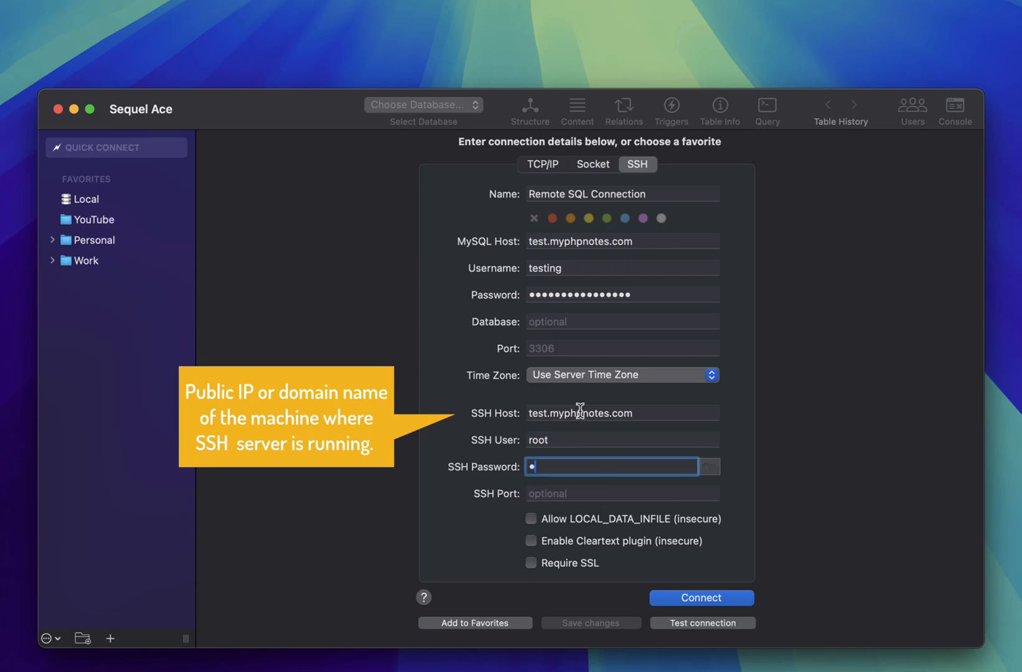
pyautogui.write('password')
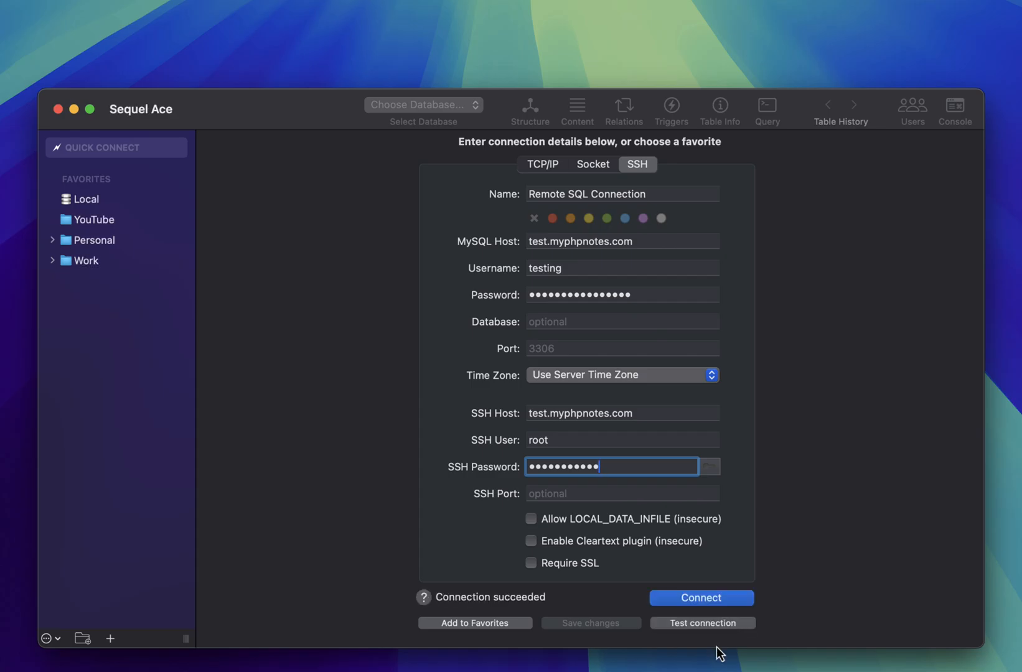
# Tag the tested connection green and add it to Favorites
pyautogui.click(605, 218)
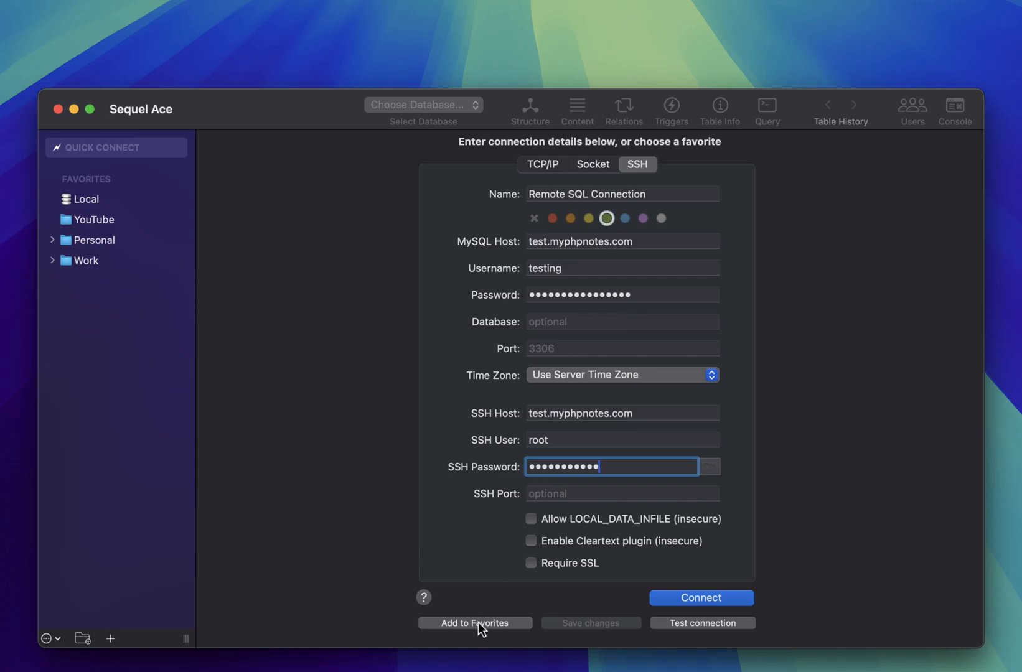
pyautogui.click(701, 597)
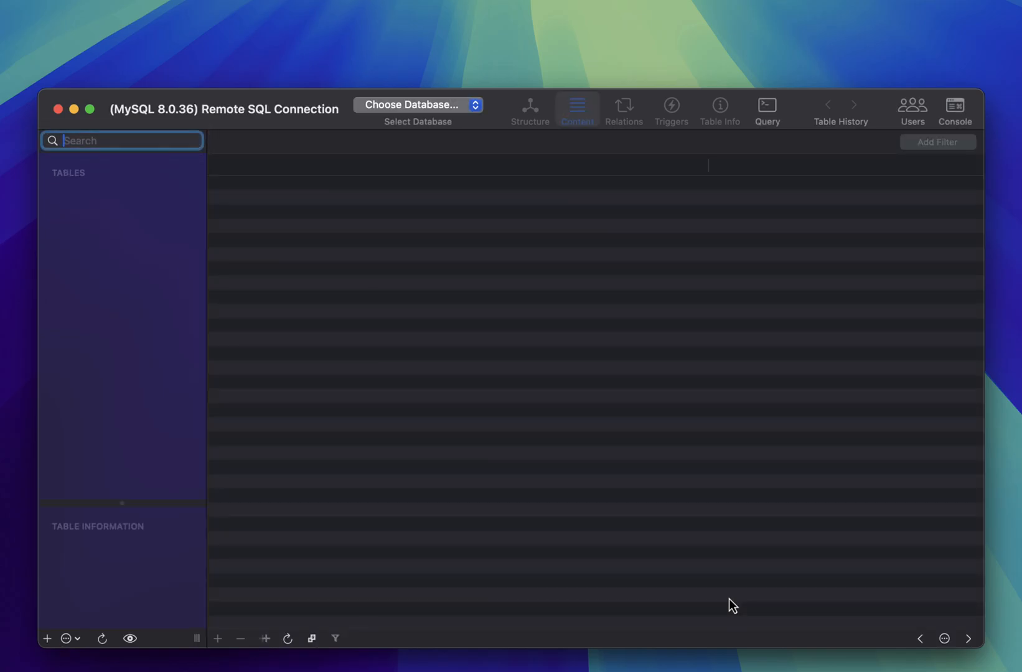
# Select the 'testing' database from the server's database list
pyautogui.click(417, 104)
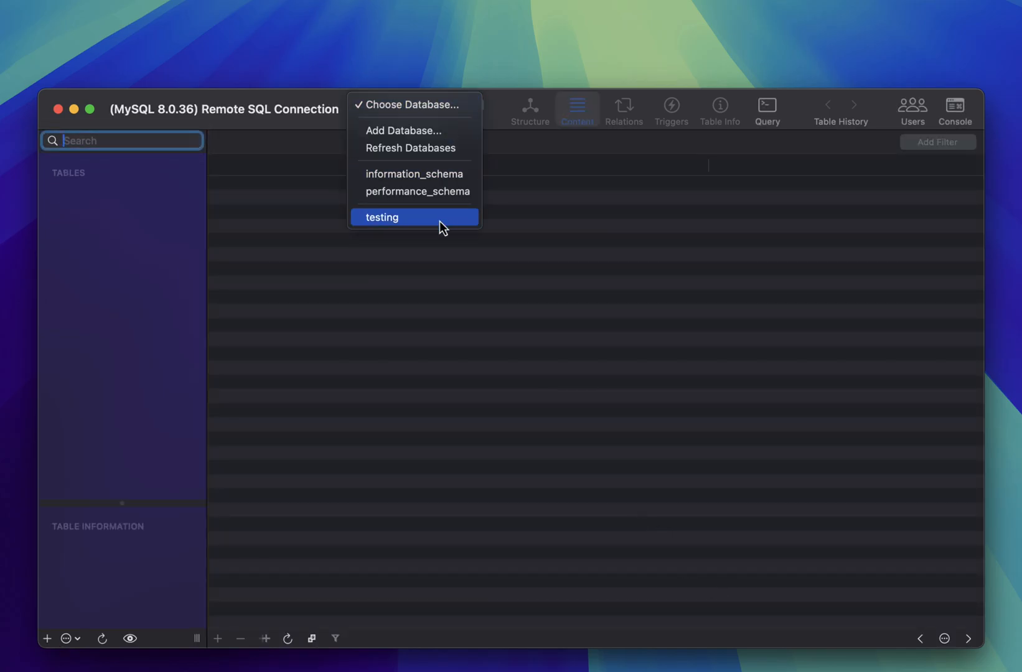
pyautogui.click(381, 217)
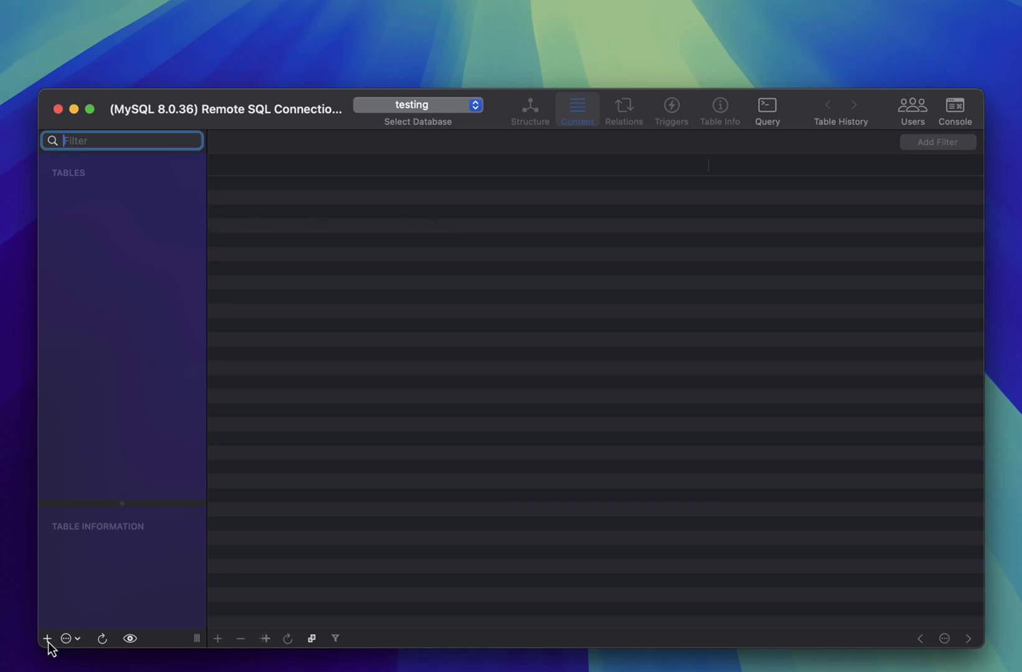
# Create a 'users' table with an auto-increment id and view its Content rows
pyautogui.click(46, 639)
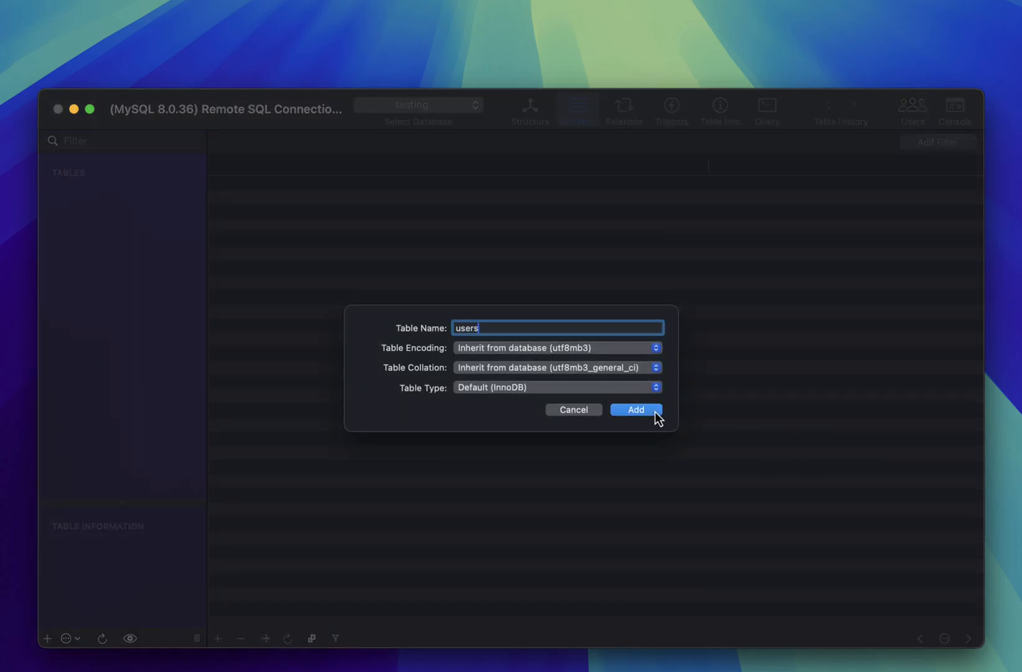
pyautogui.click(635, 410)
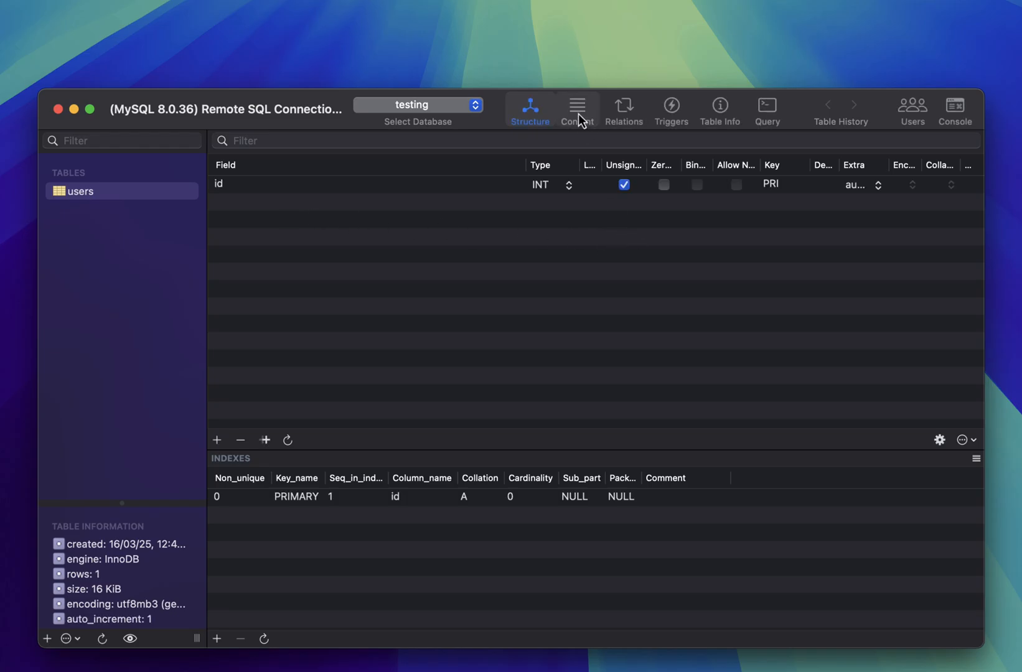
pyautogui.click(576, 106)
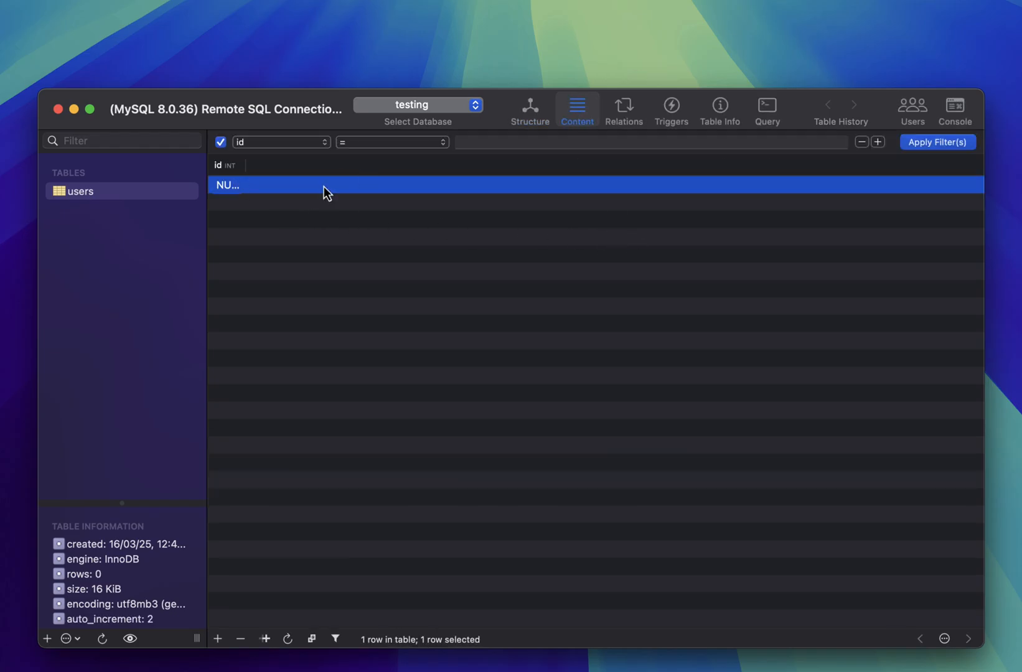